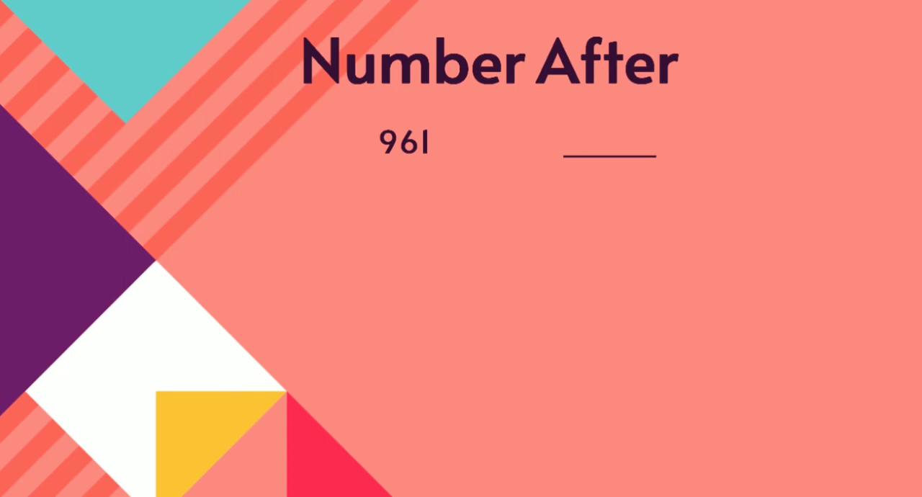
pyautogui.write('962')
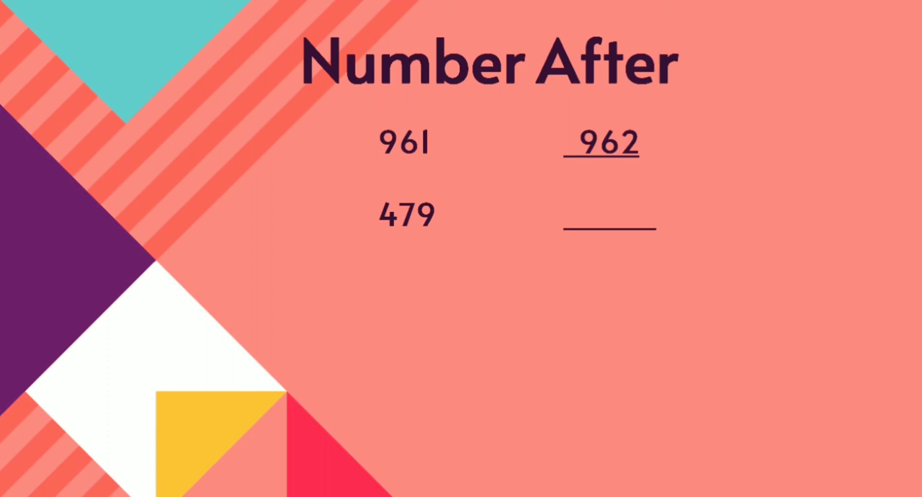
pyautogui.write('480')
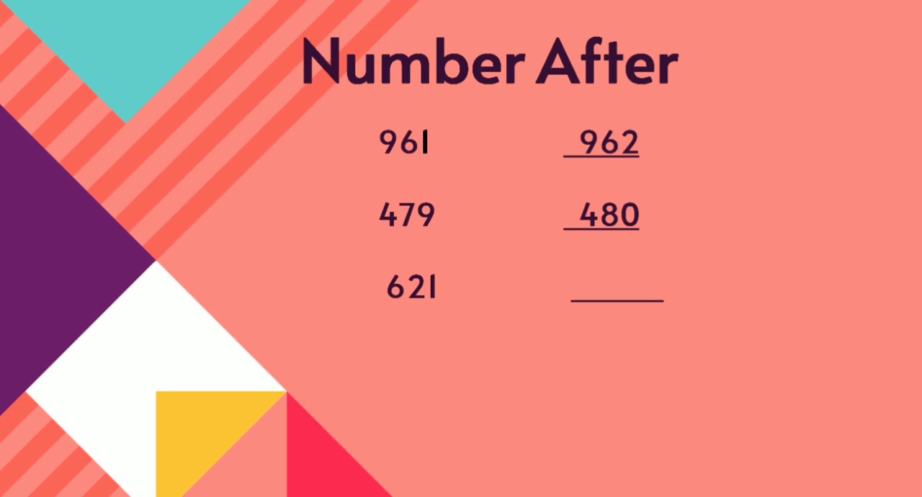
pyautogui.write('622')
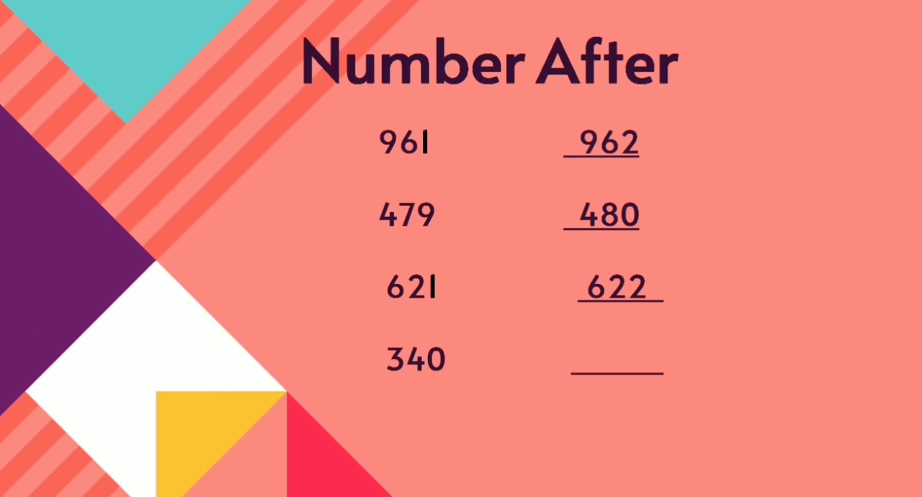
pyautogui.write('341')
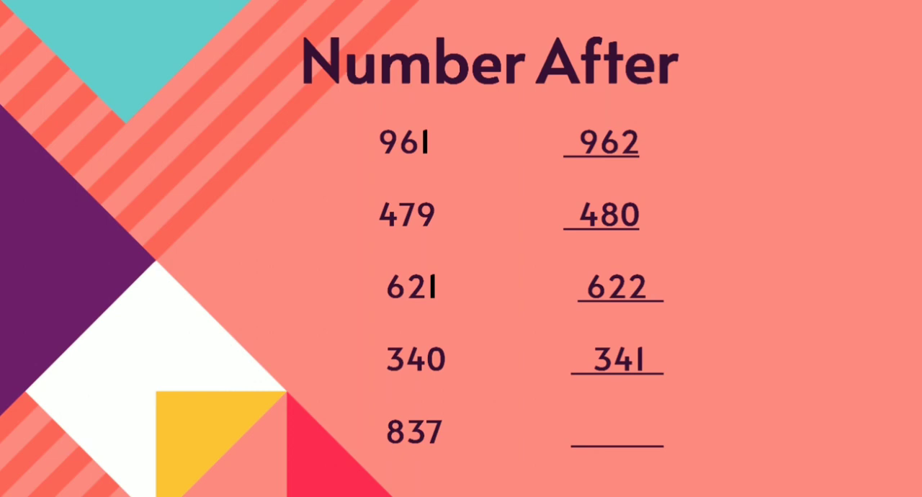
pyautogui.write('838')
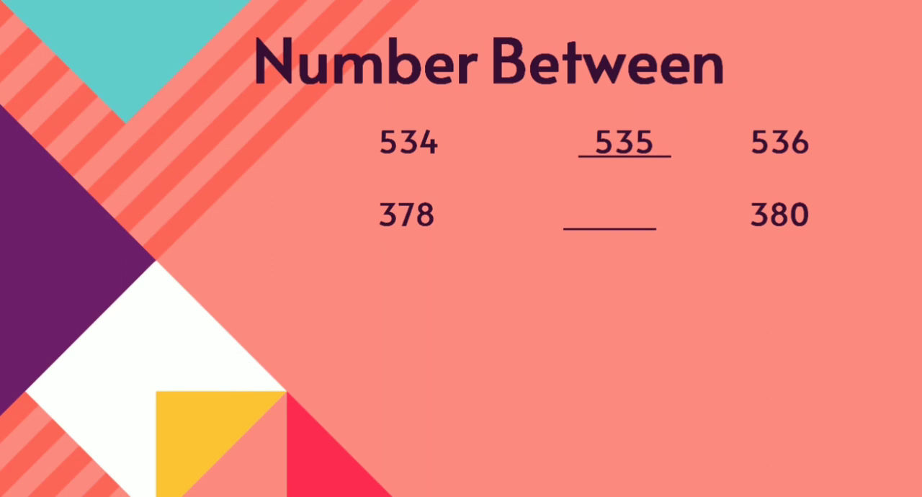
pyautogui.write('379')
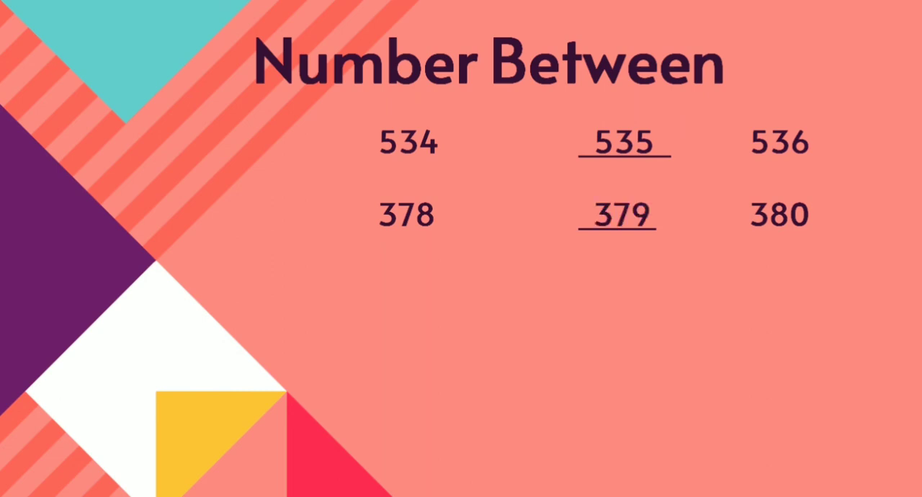